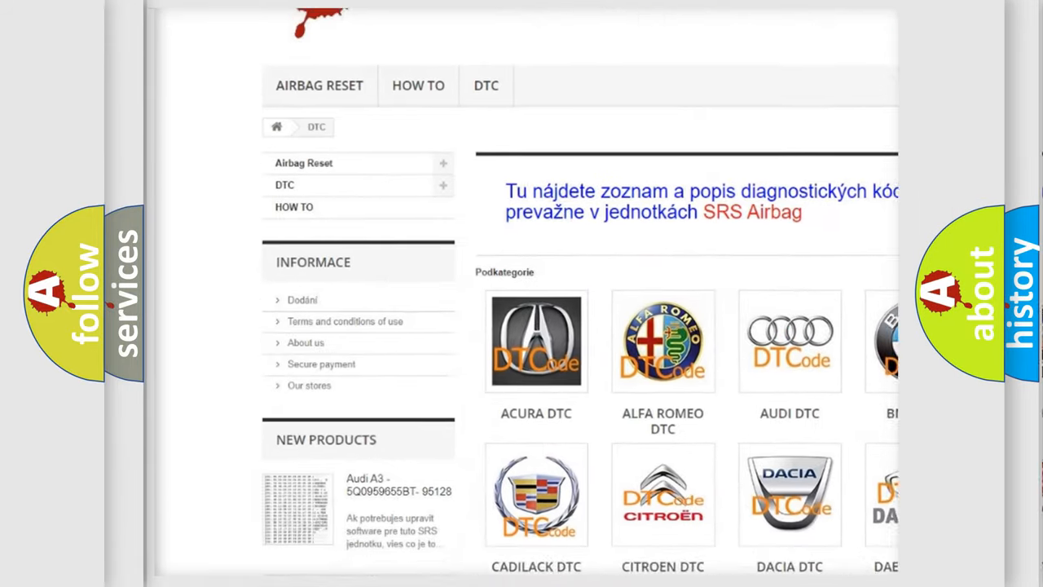
scroll(down, 3)
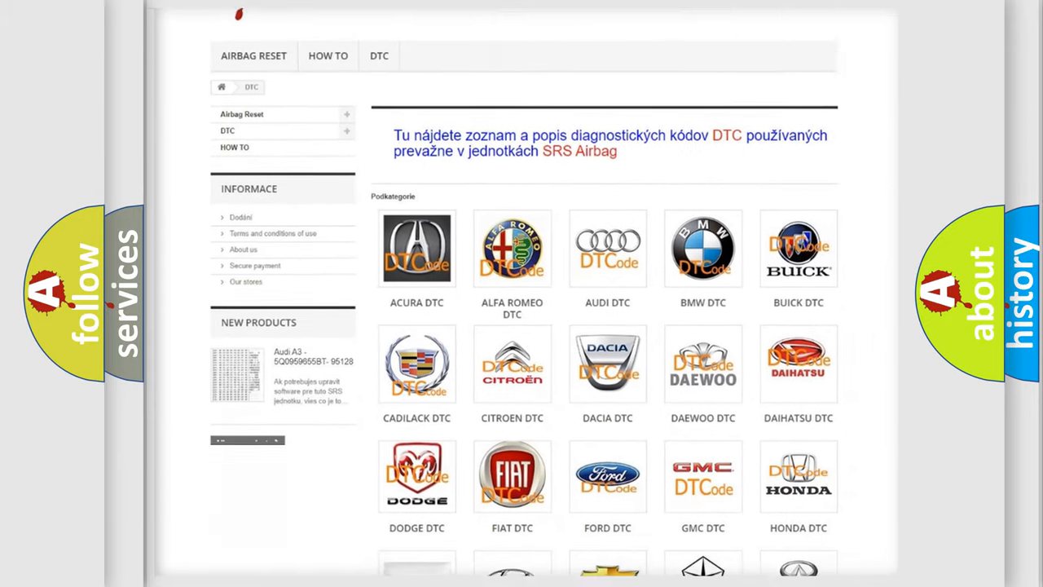
scroll(down, 3)
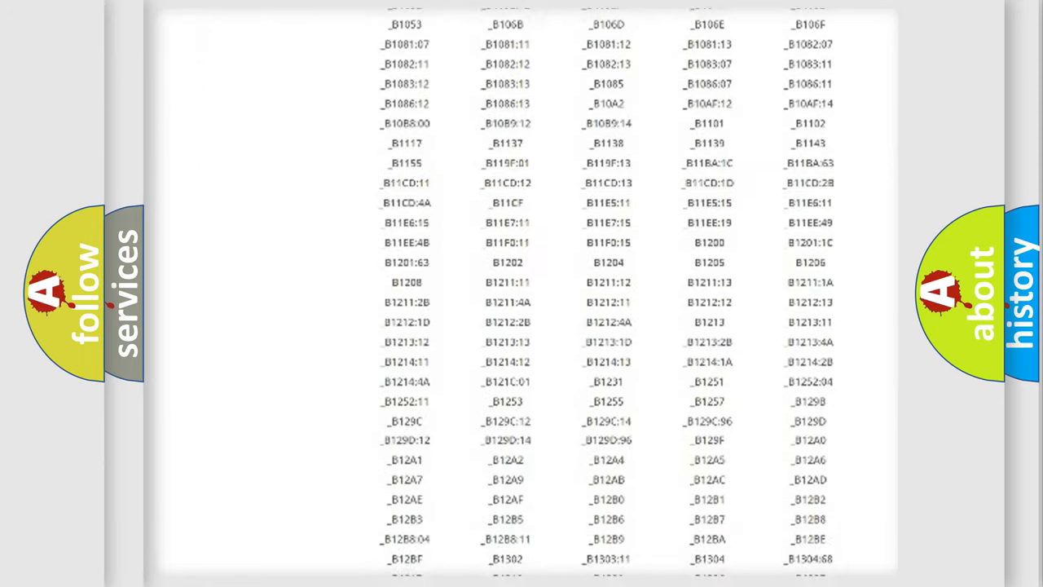
scroll(down, 3)
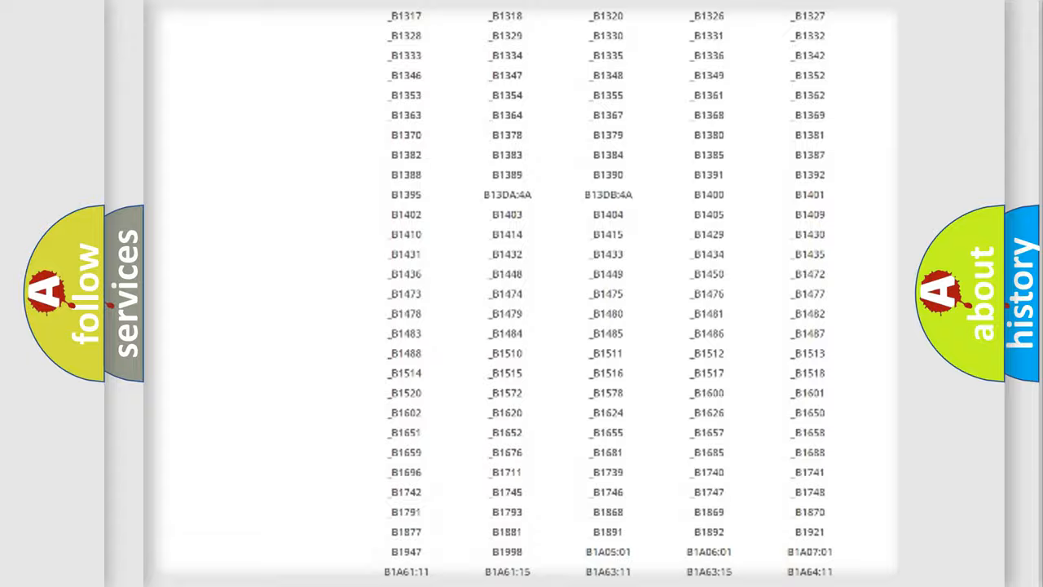
scroll(up, 3)
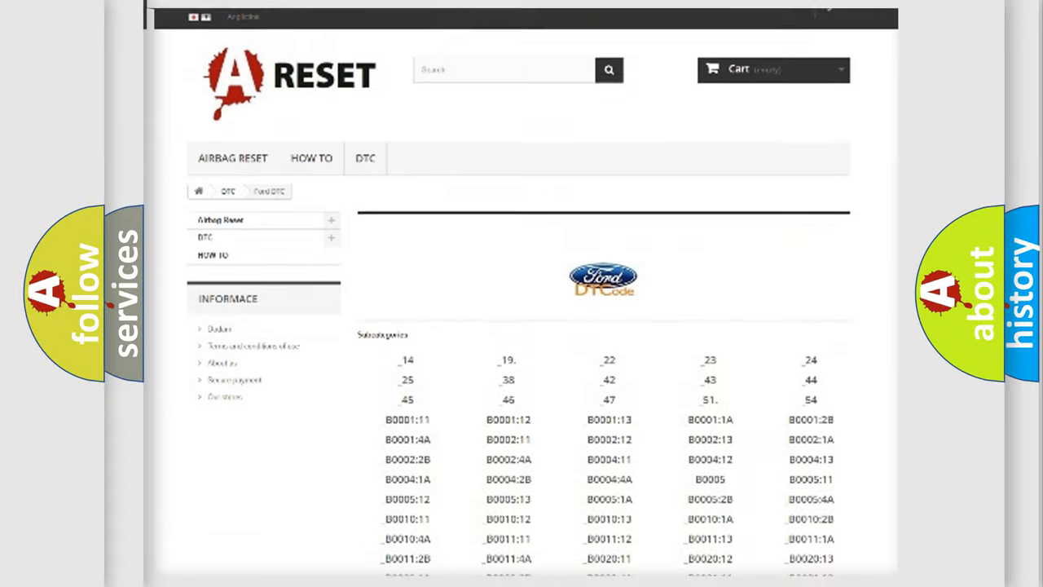